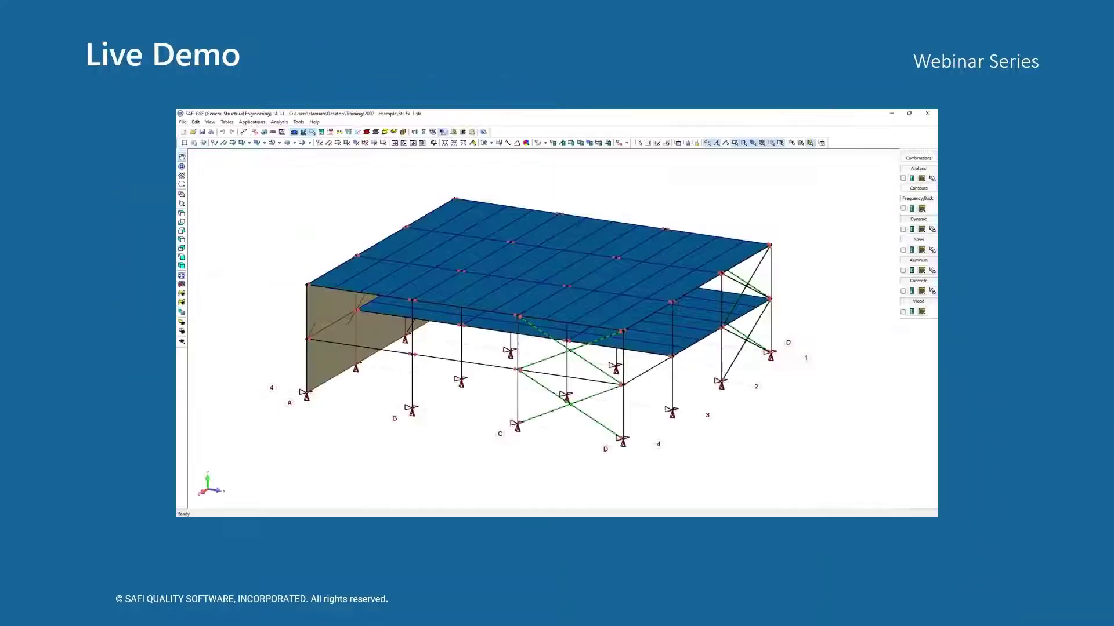
Select the lower floor surface and dim all unselected elements around it.
click(908, 114)
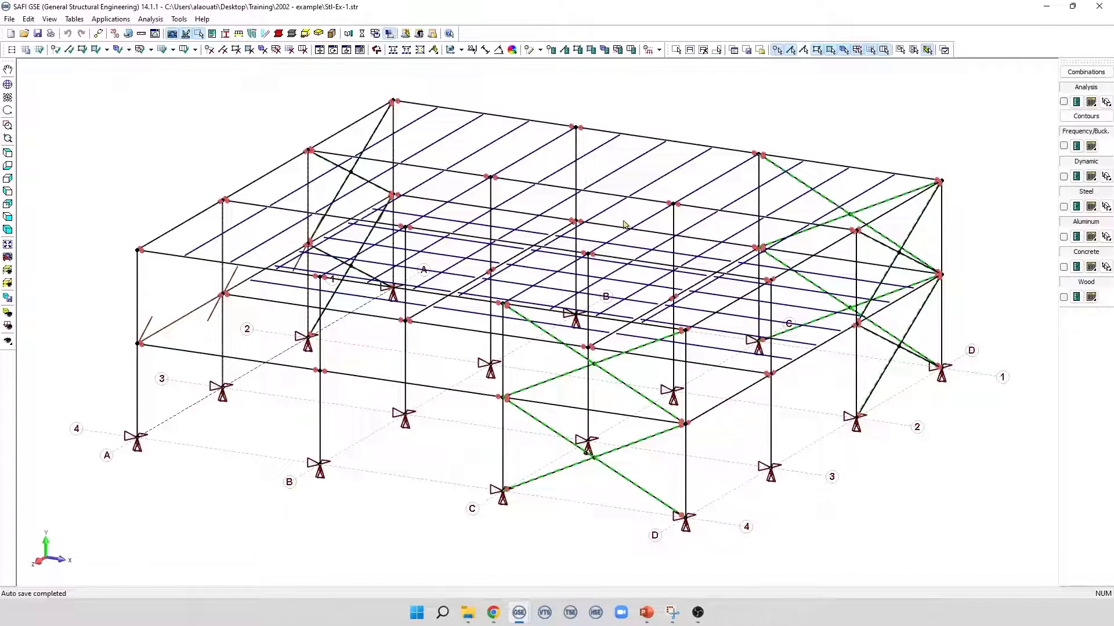
mouse_move(474, 215)
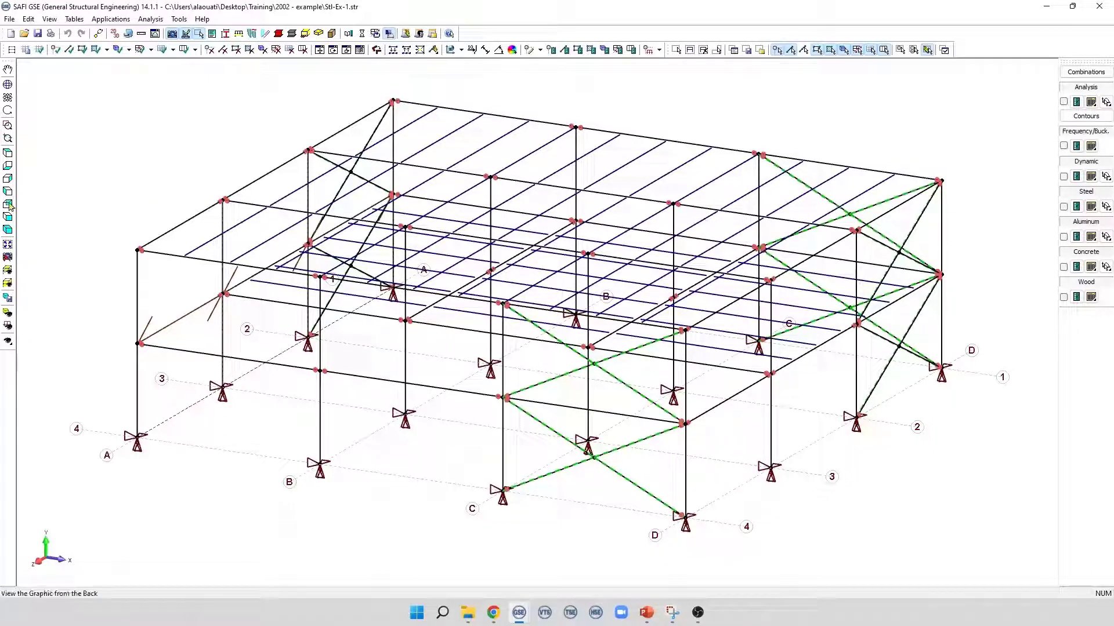
mouse_move(10, 245)
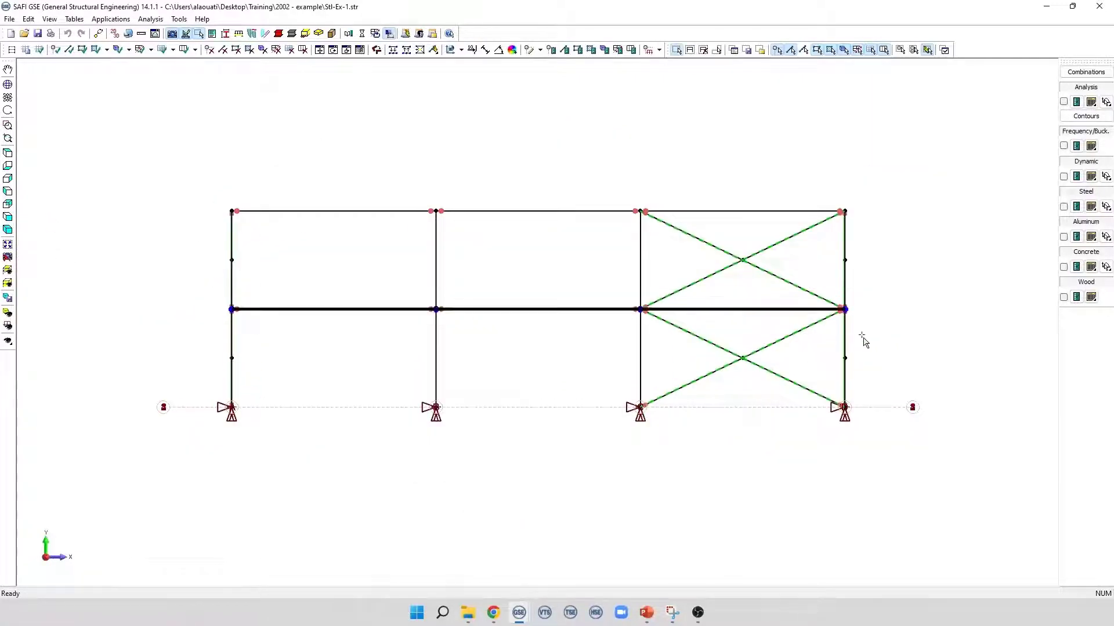
click(9, 329)
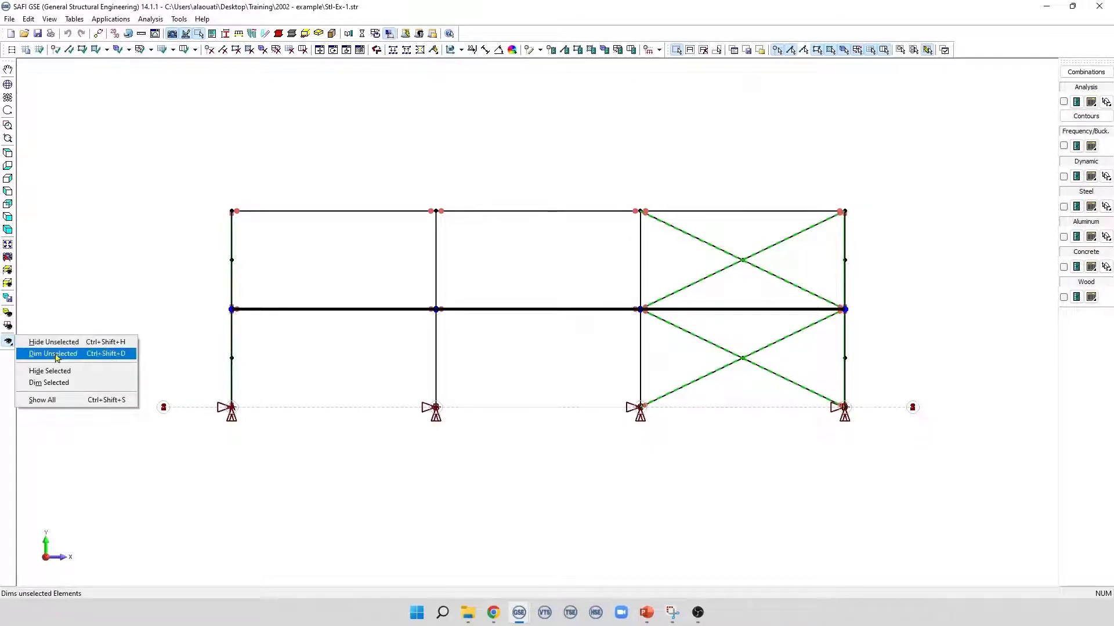
click(52, 353)
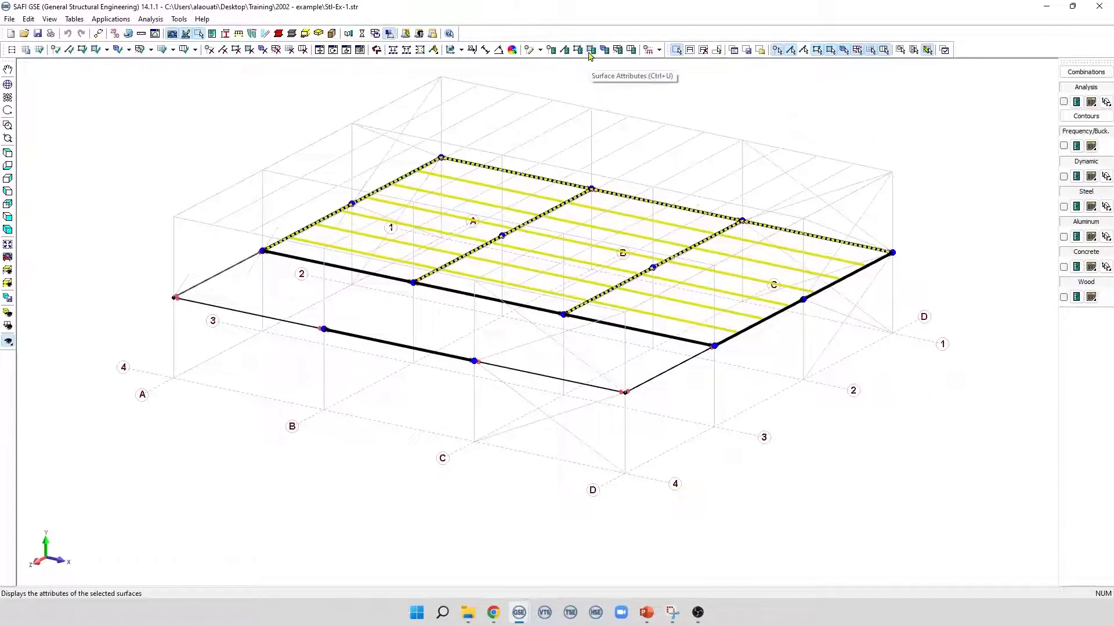
Show the floor surface's Surface Attributes on the Diaphragm tab, section shape still None.
click(589, 50)
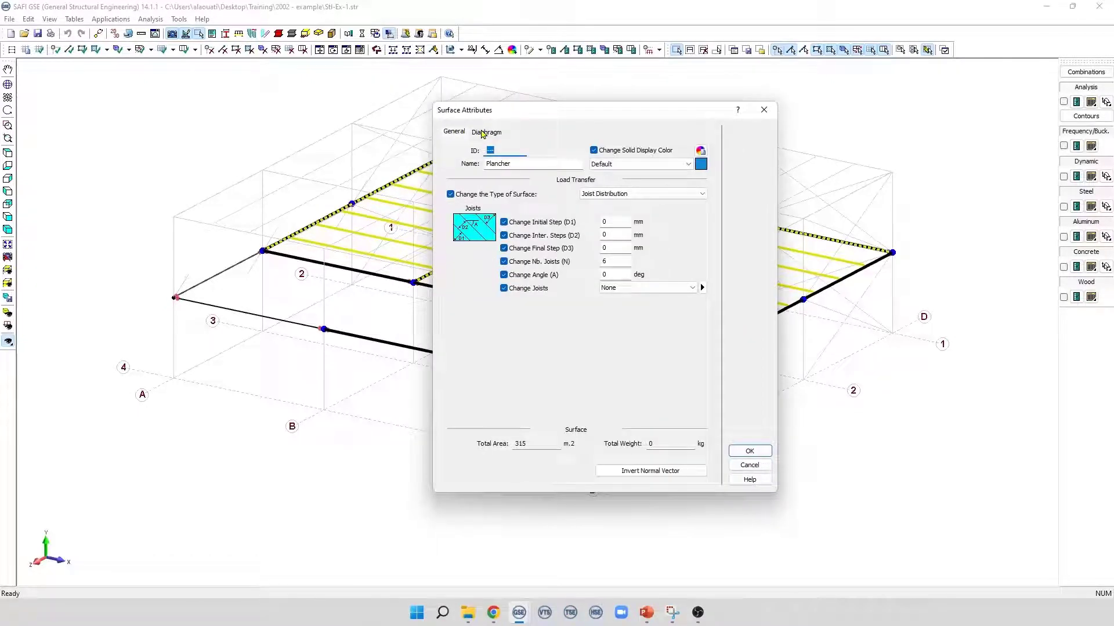
click(487, 132)
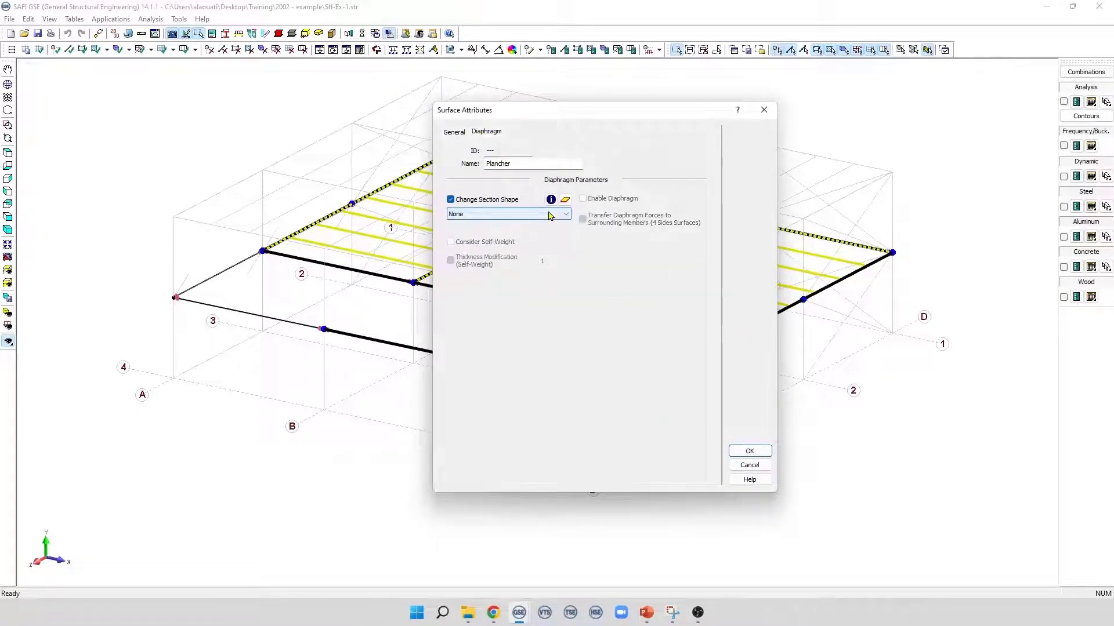
mouse_move(564, 199)
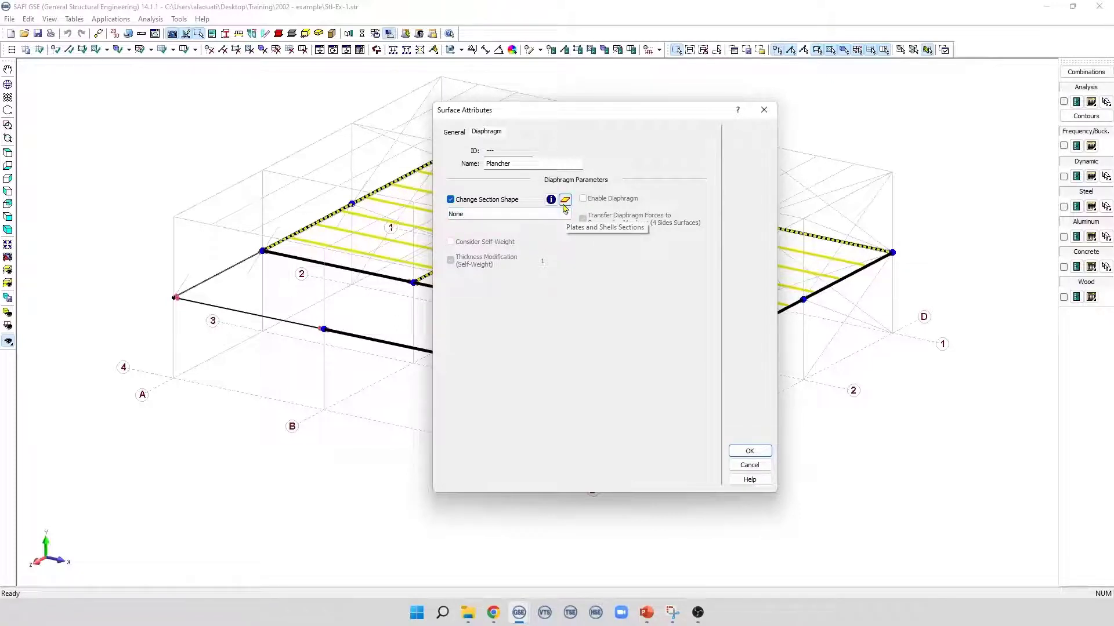
Define plate section 1 as a steel deck with 350W steel material.
click(565, 199)
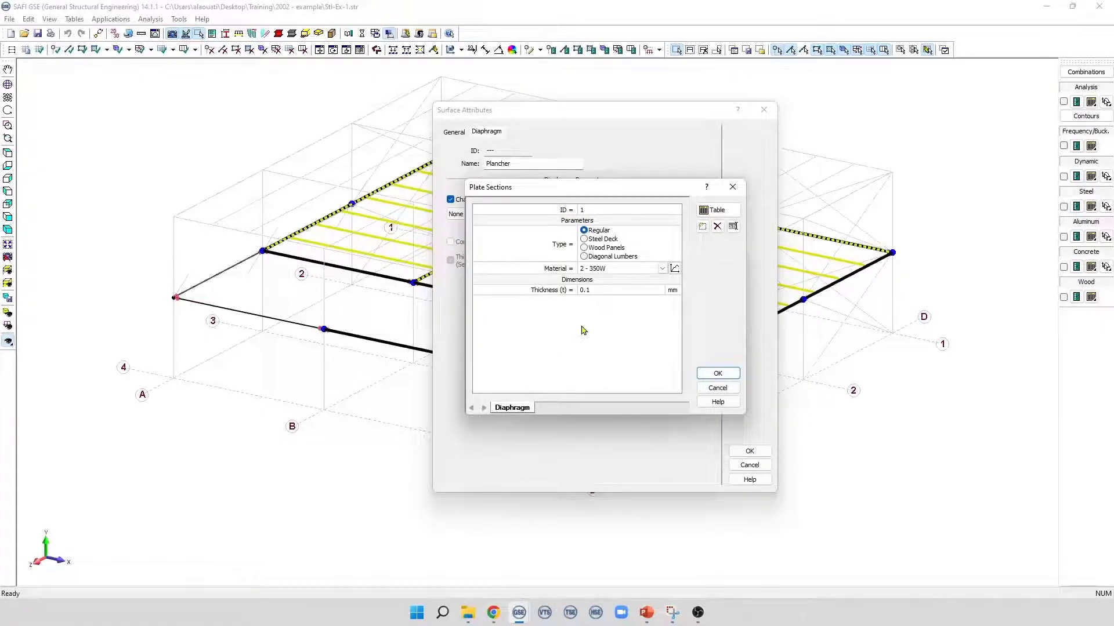
mouse_move(596, 284)
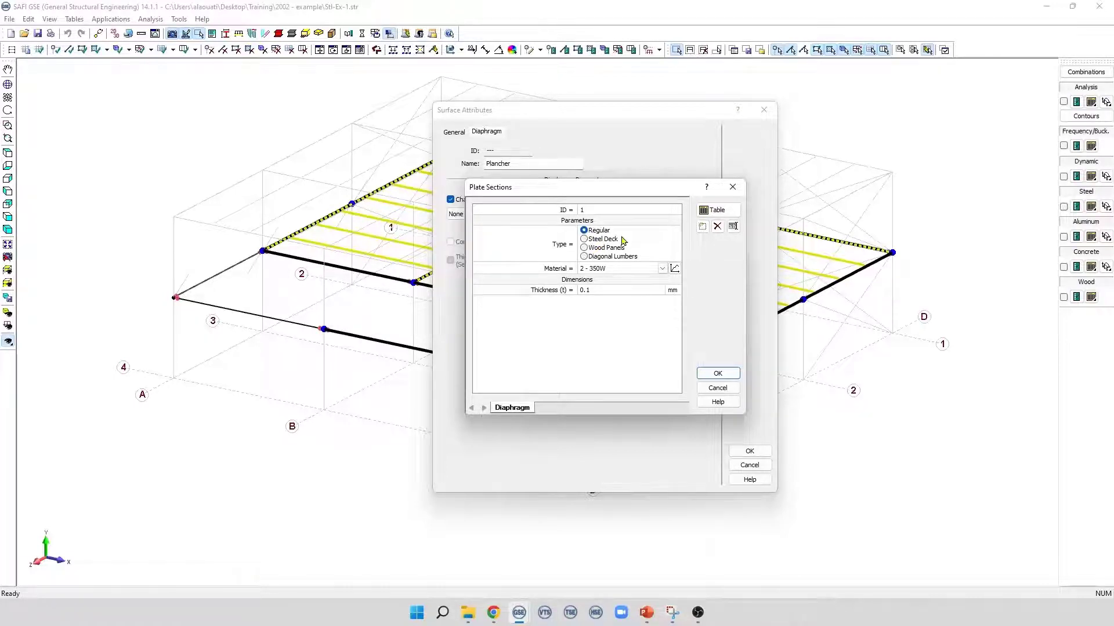
click(662, 269)
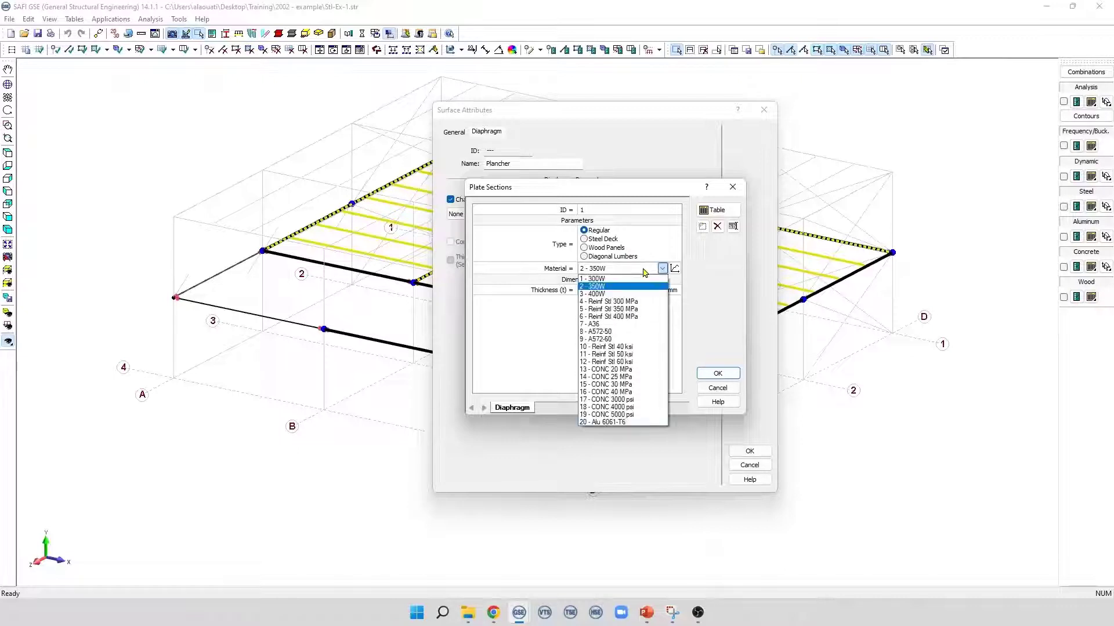
click(593, 286)
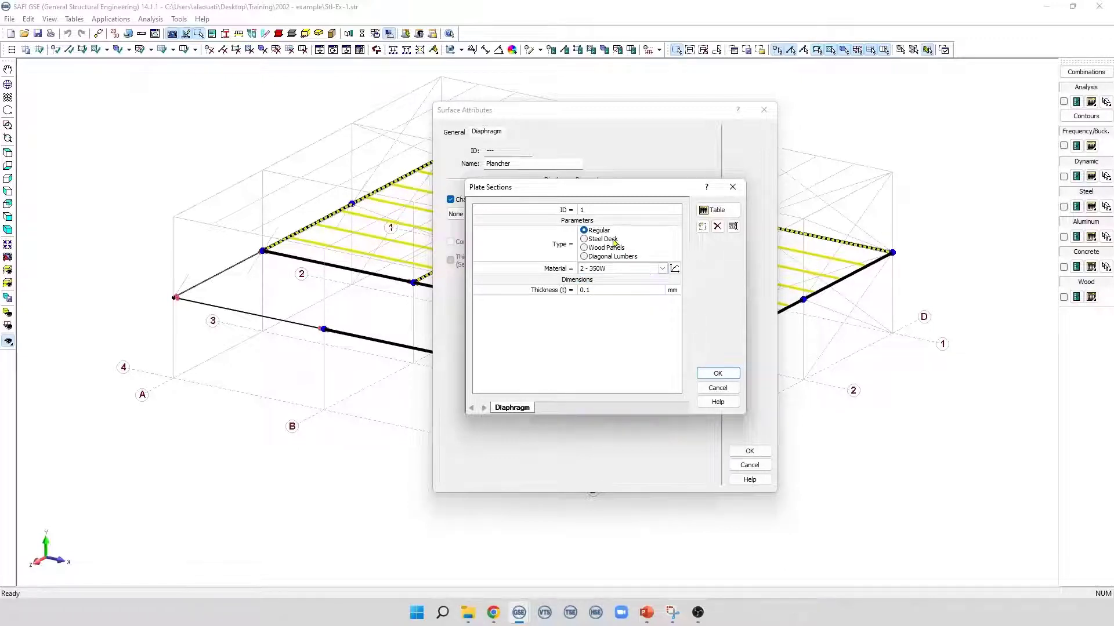
click(584, 238)
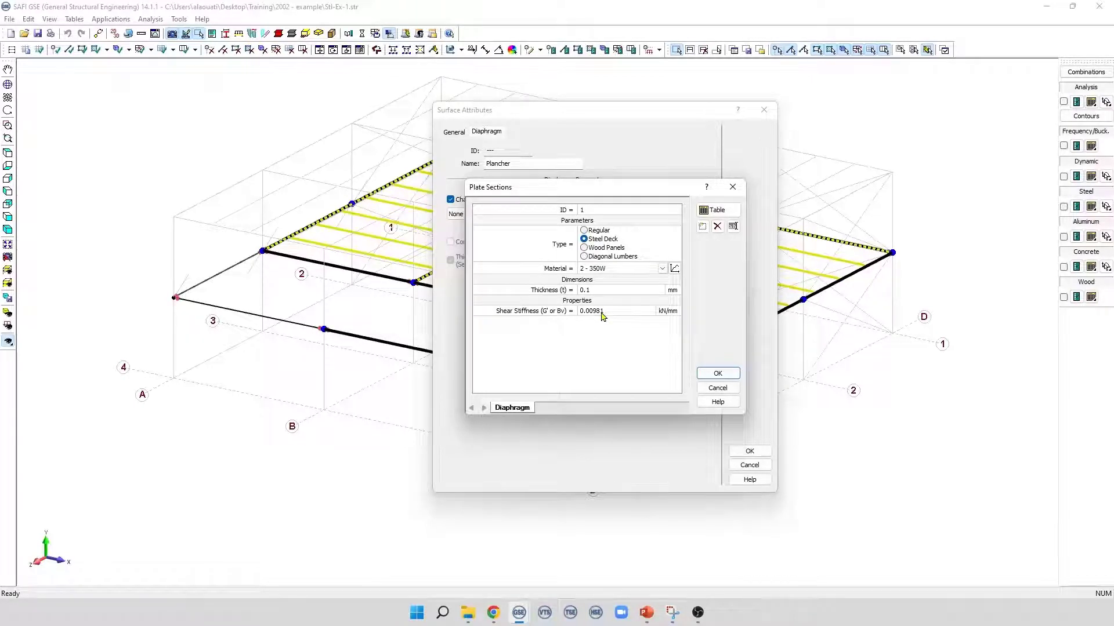
Try the wood panel type and catalogue, then revert to steel deck.
click(583, 247)
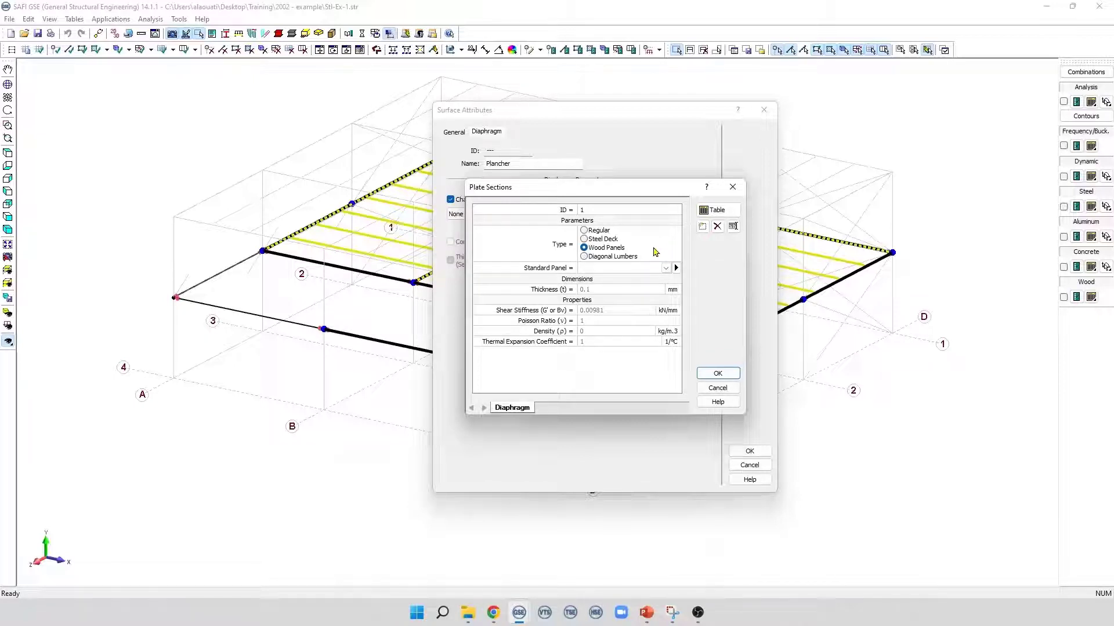
click(675, 268)
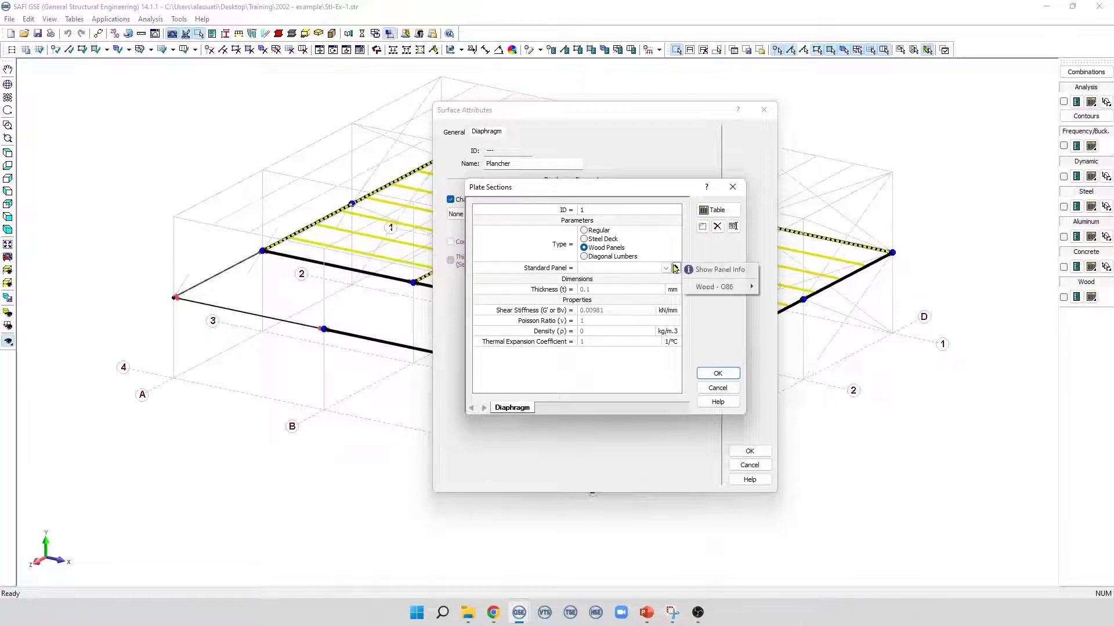
mouse_move(717, 287)
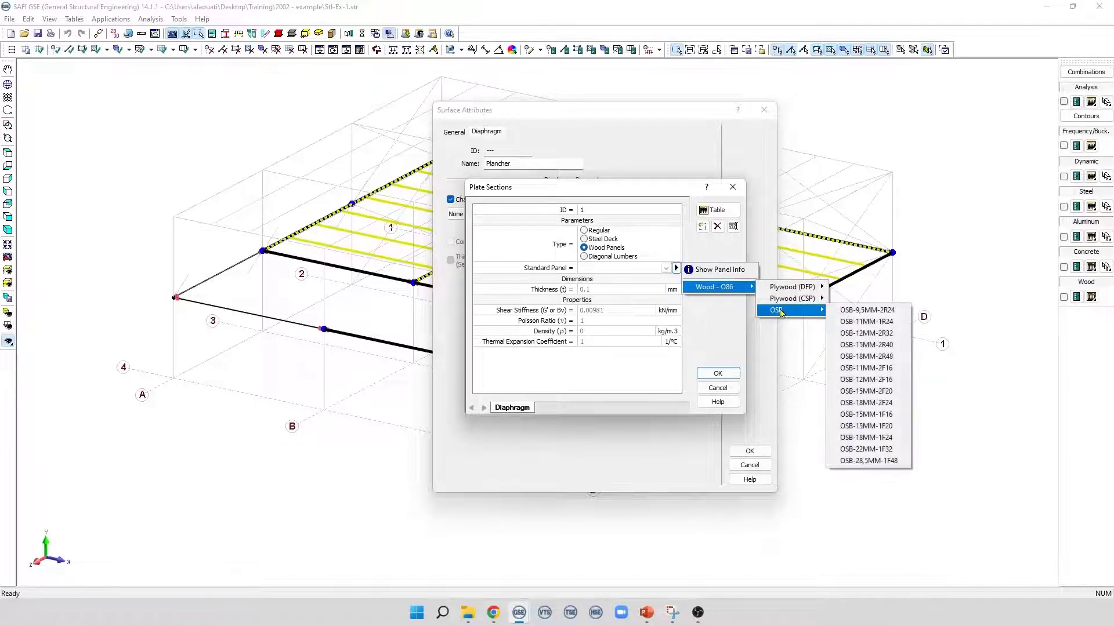
click(584, 257)
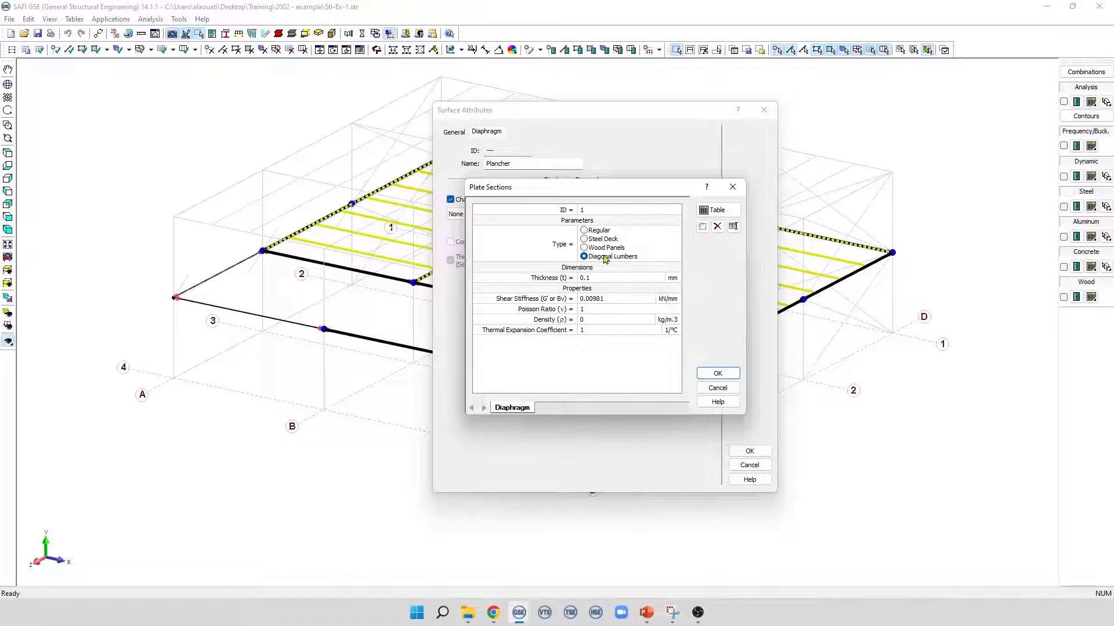
mouse_move(575, 295)
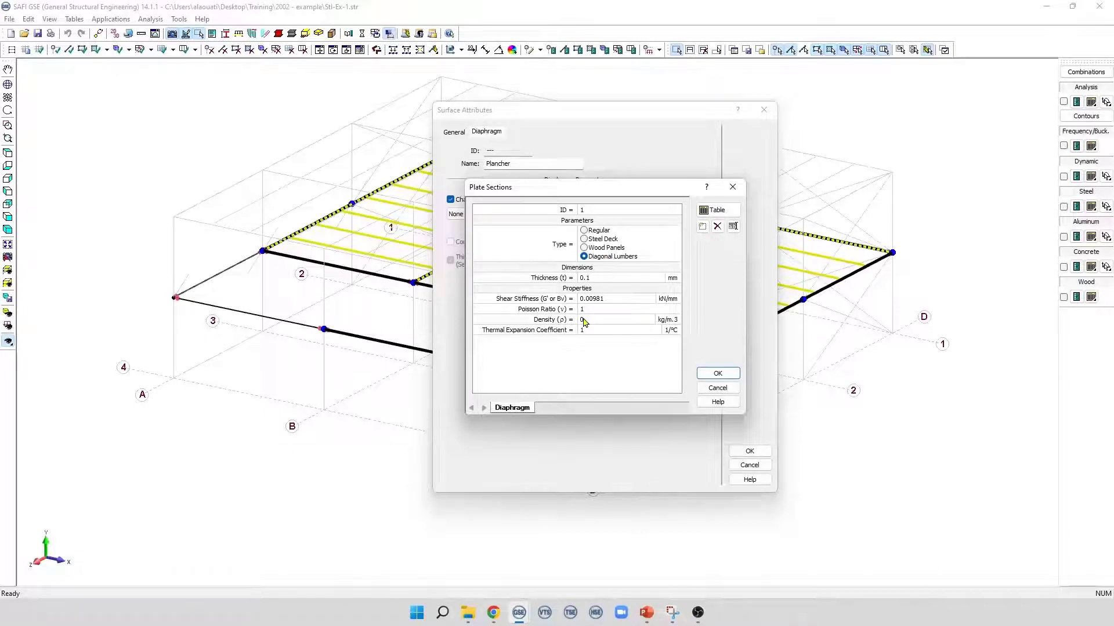
click(583, 239)
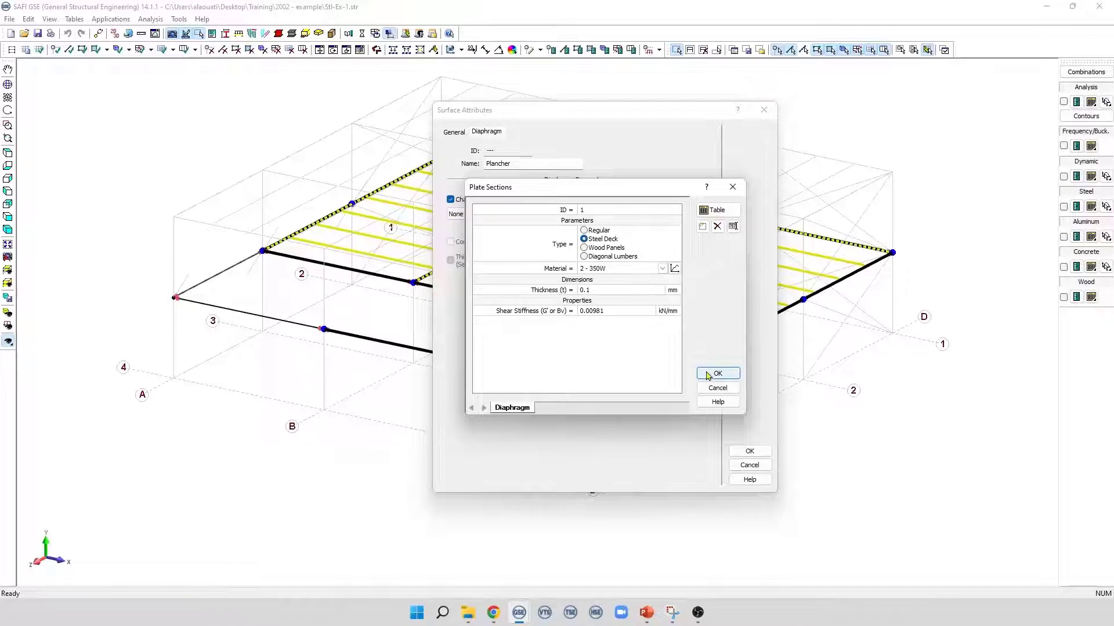
Assign section 1 - Diaphragm - [350W] to the floor with diaphragm enabled.
click(717, 374)
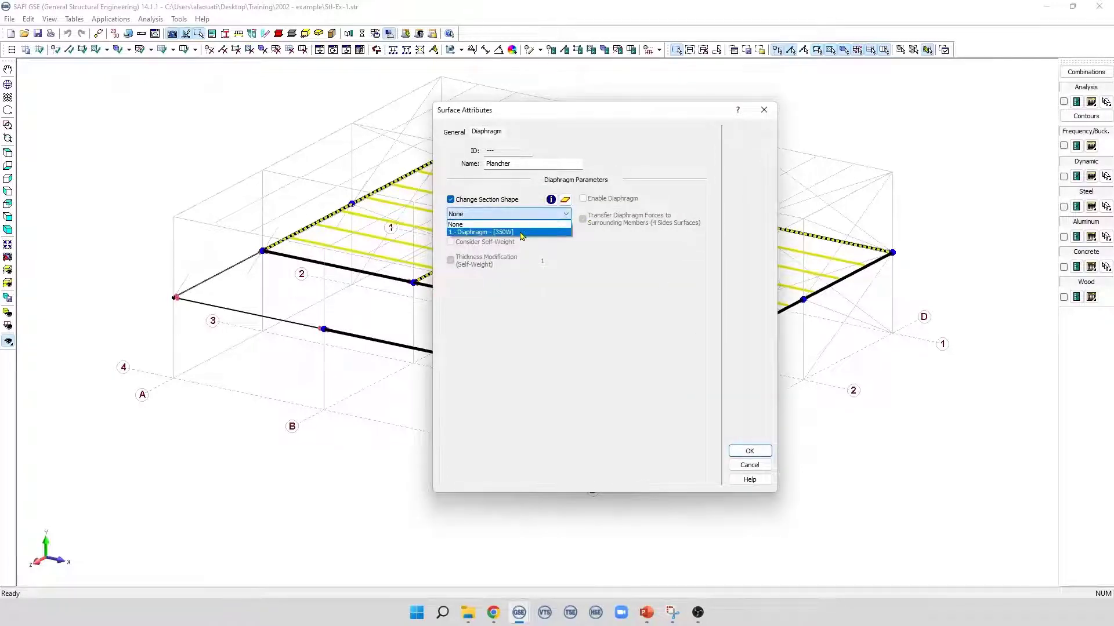
click(480, 232)
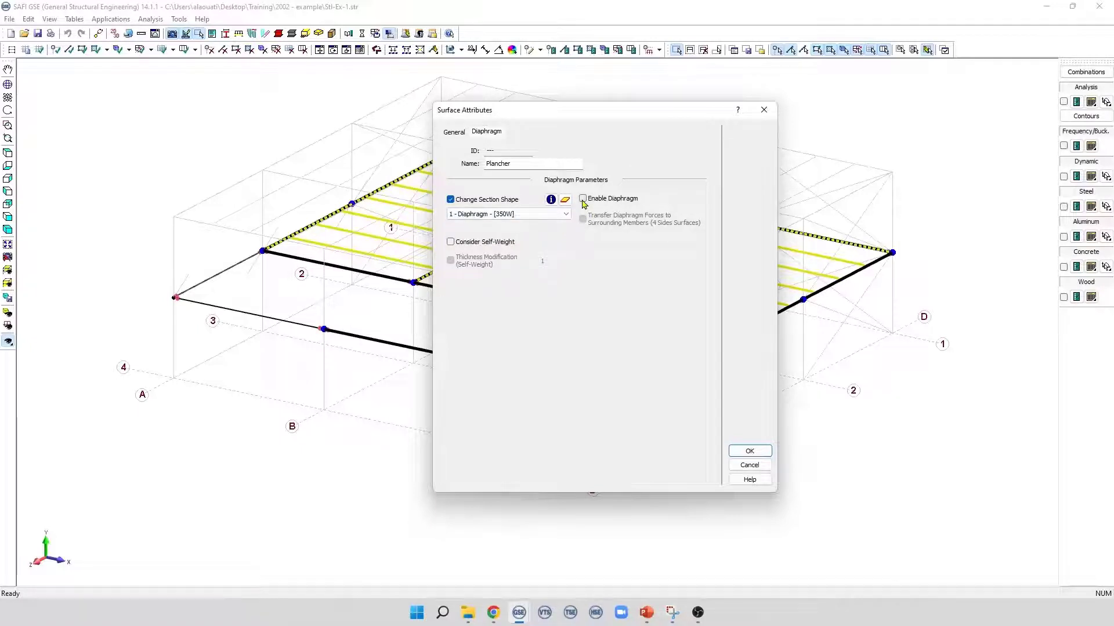
click(582, 198)
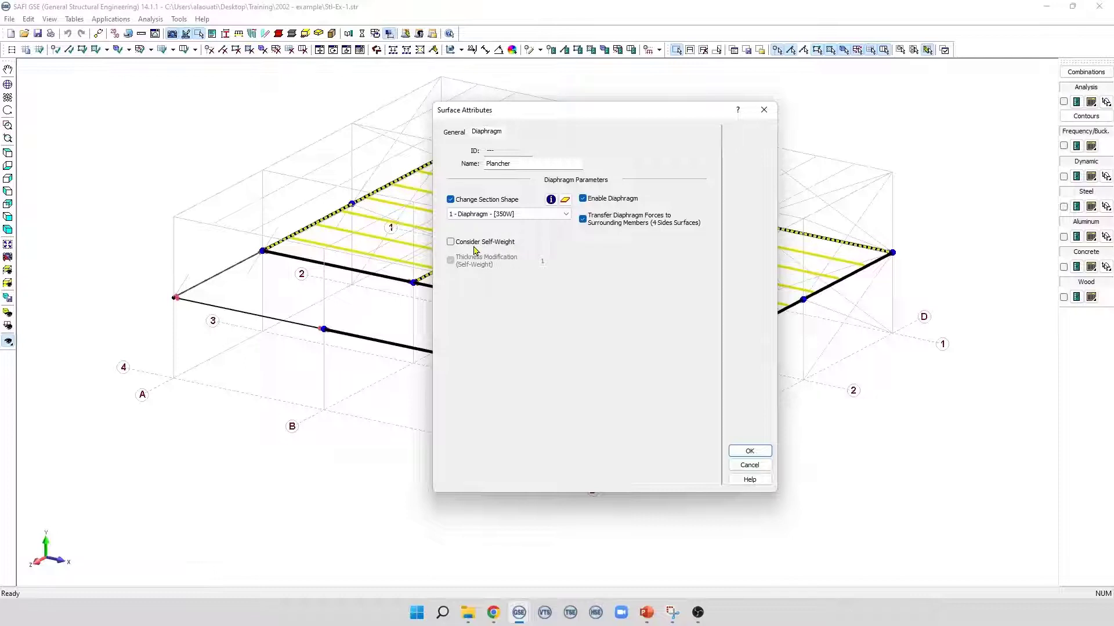
mouse_move(479, 251)
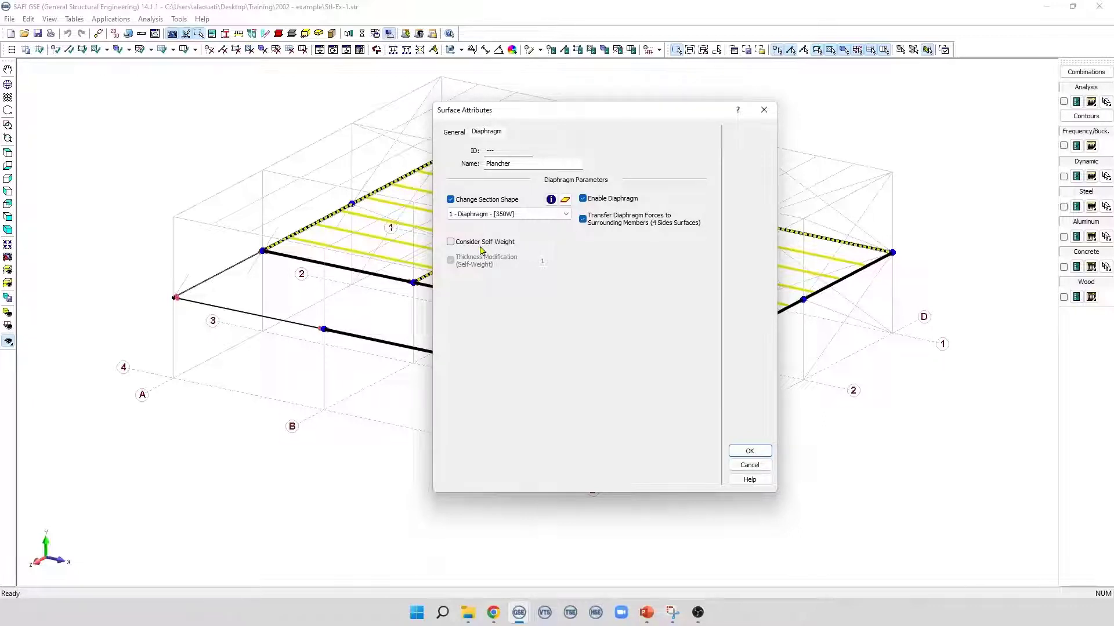
mouse_move(690, 230)
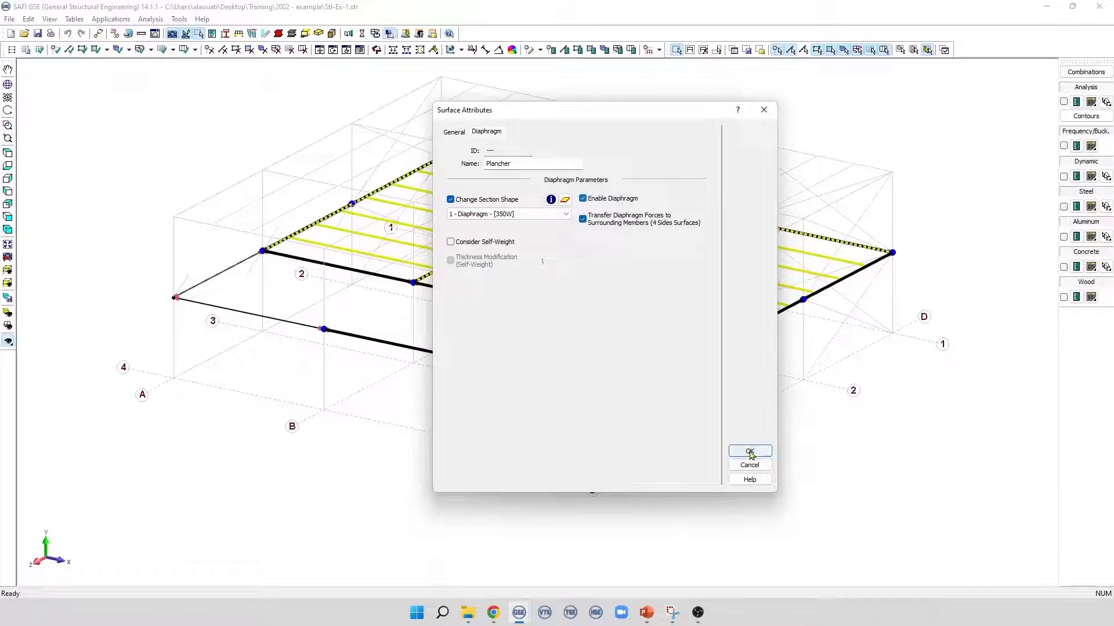
click(749, 451)
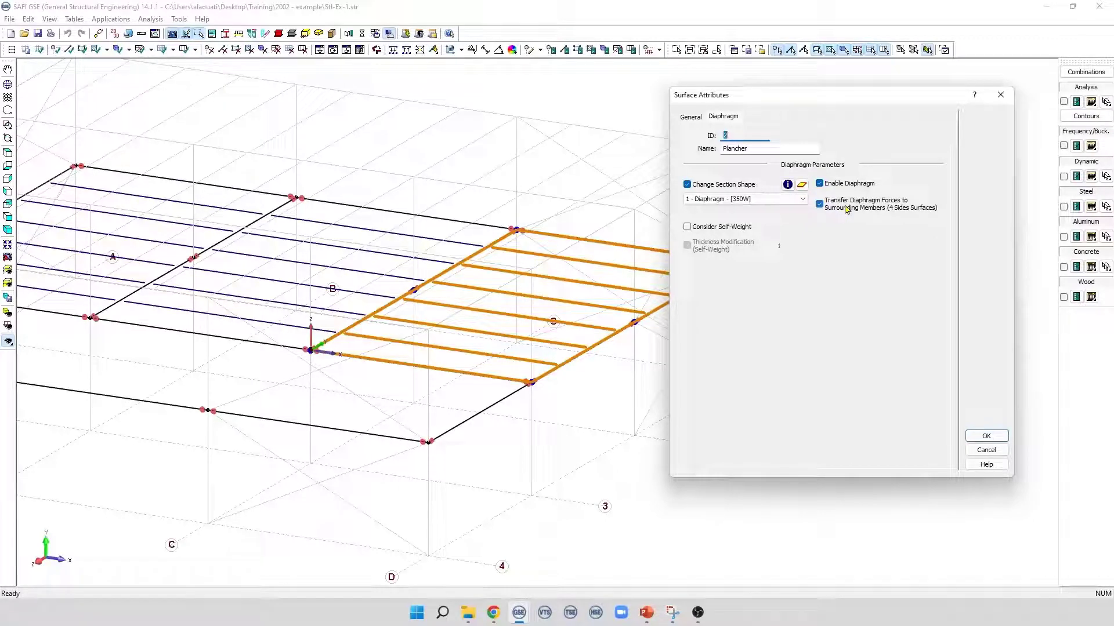
Confirm the second floor's diaphragm, then set another surface's section shape to None.
click(985, 436)
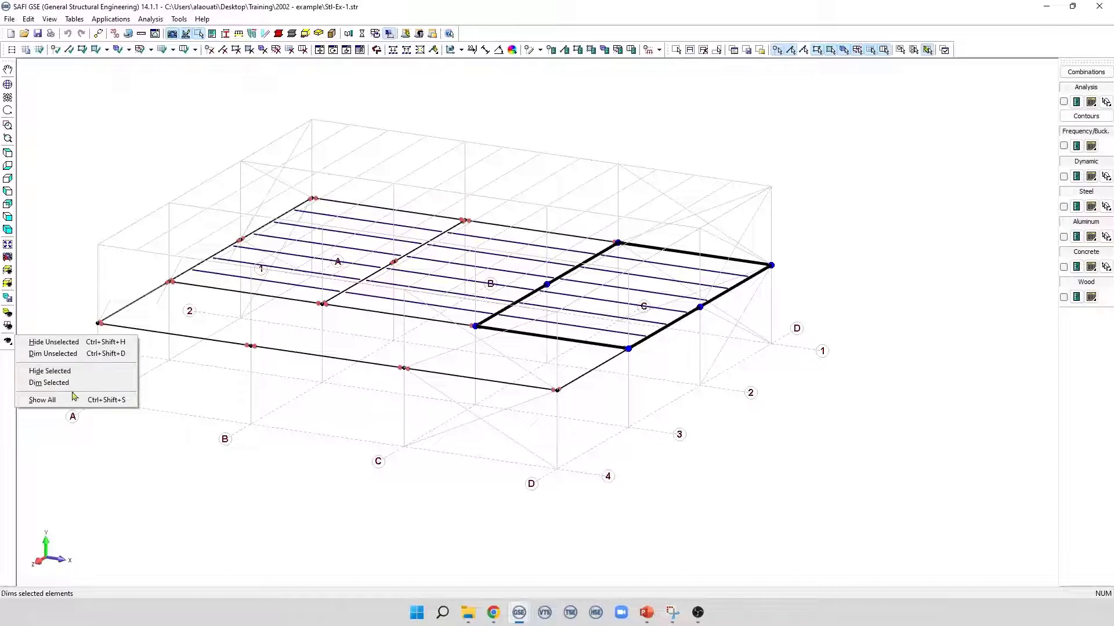
click(42, 399)
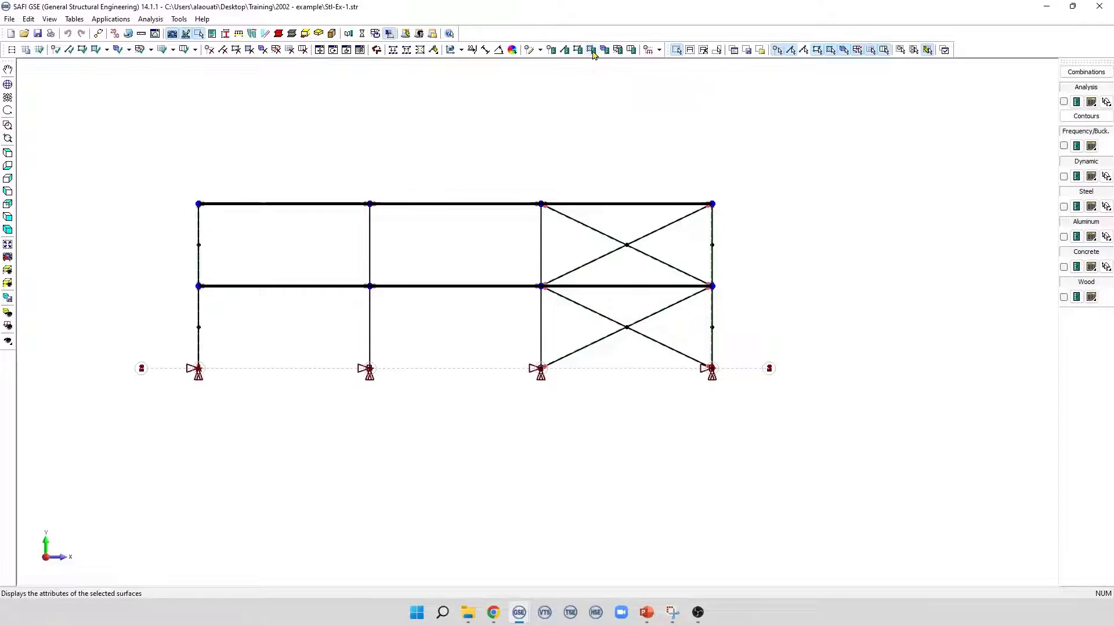
click(592, 49)
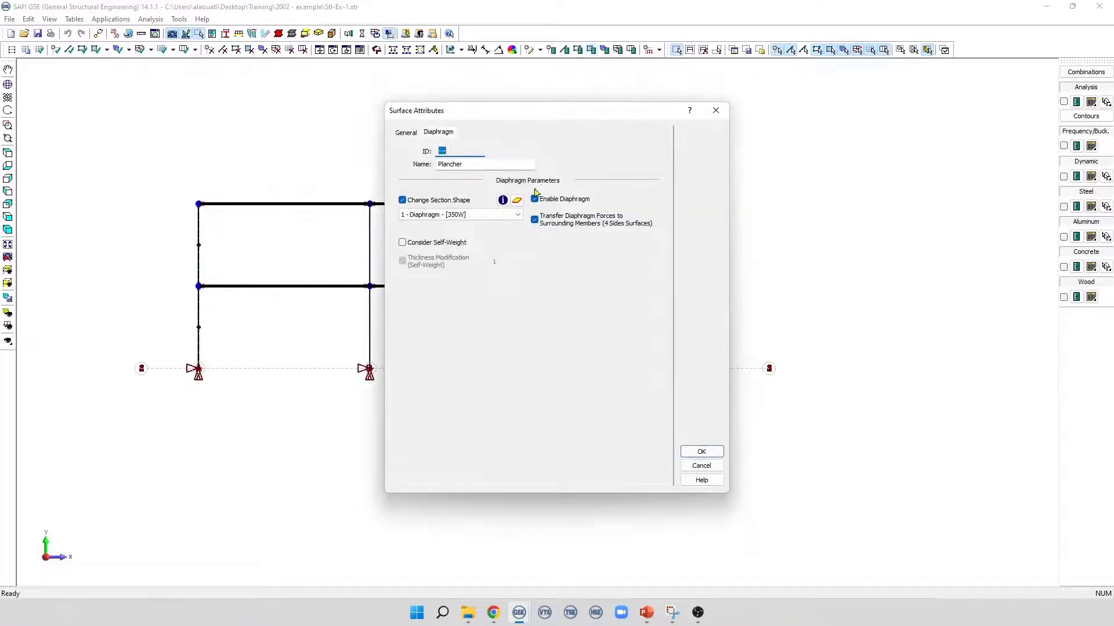
click(460, 215)
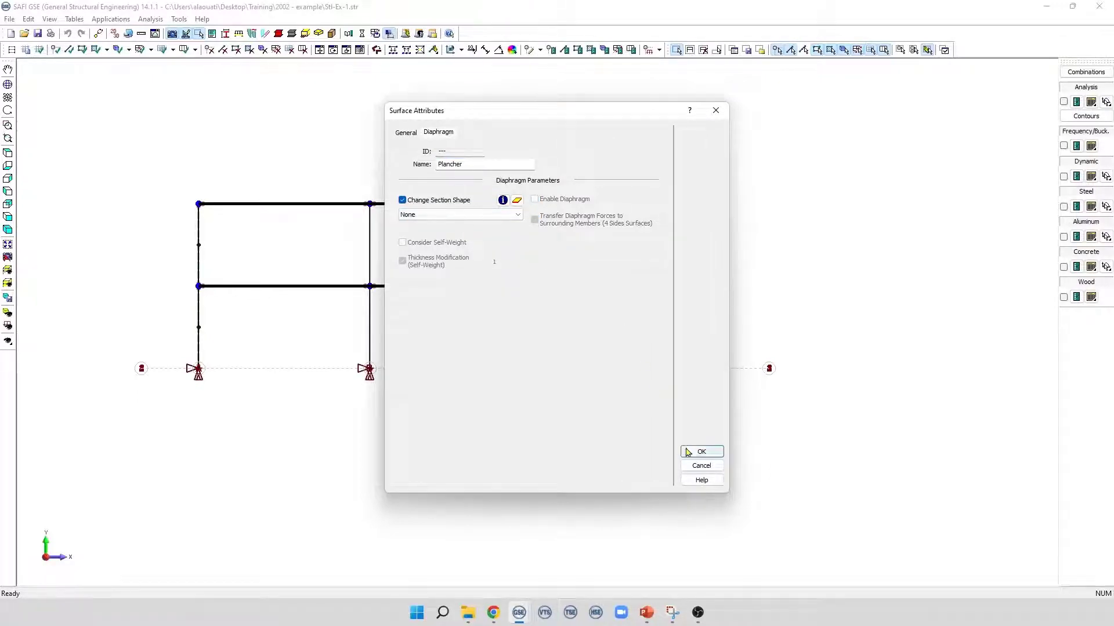
click(701, 452)
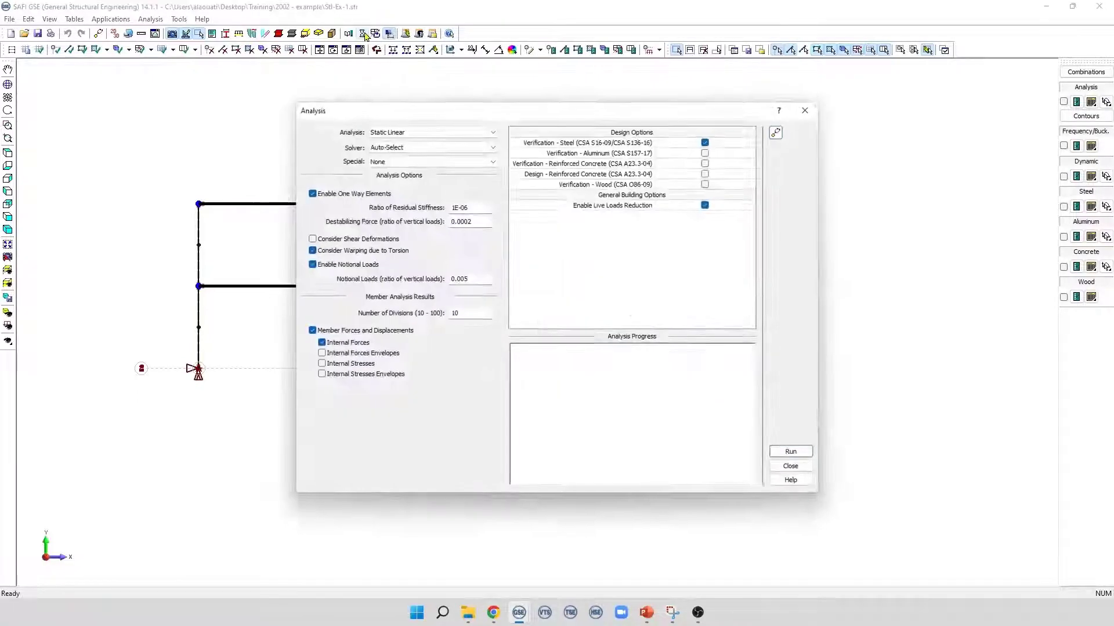
Run the linear static analysis past the joint-instability warning and close its report.
click(788, 451)
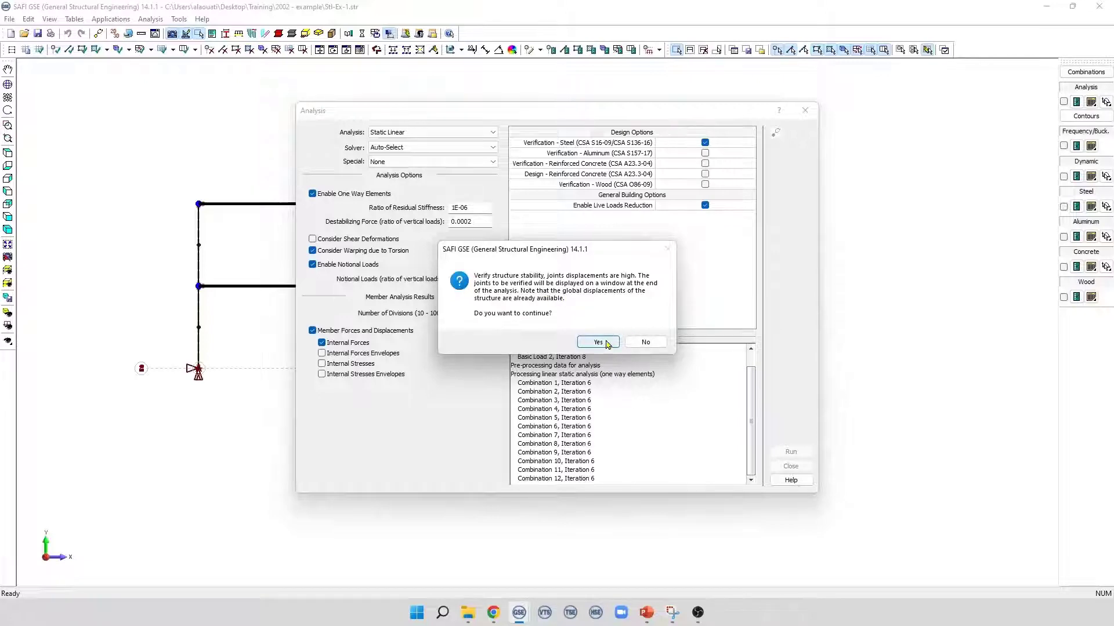
click(597, 342)
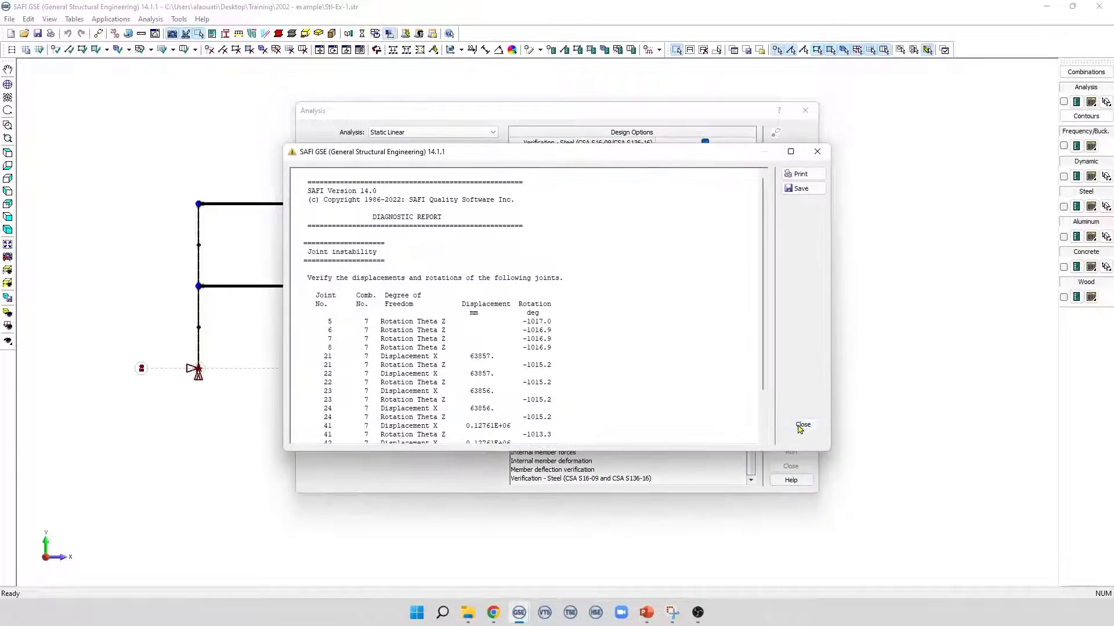
click(803, 424)
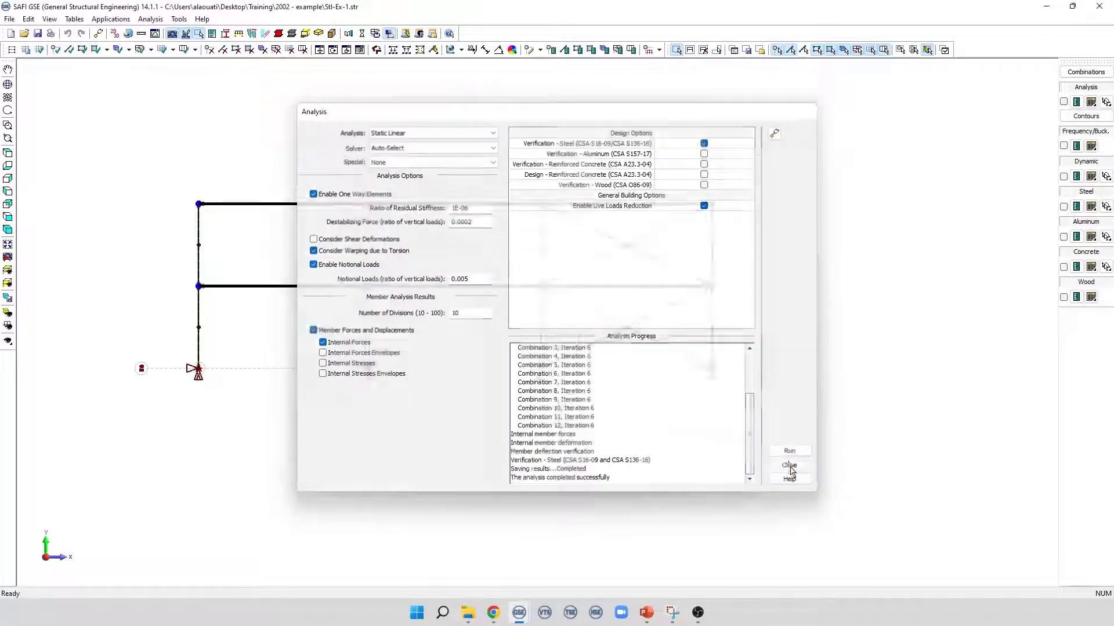
click(788, 466)
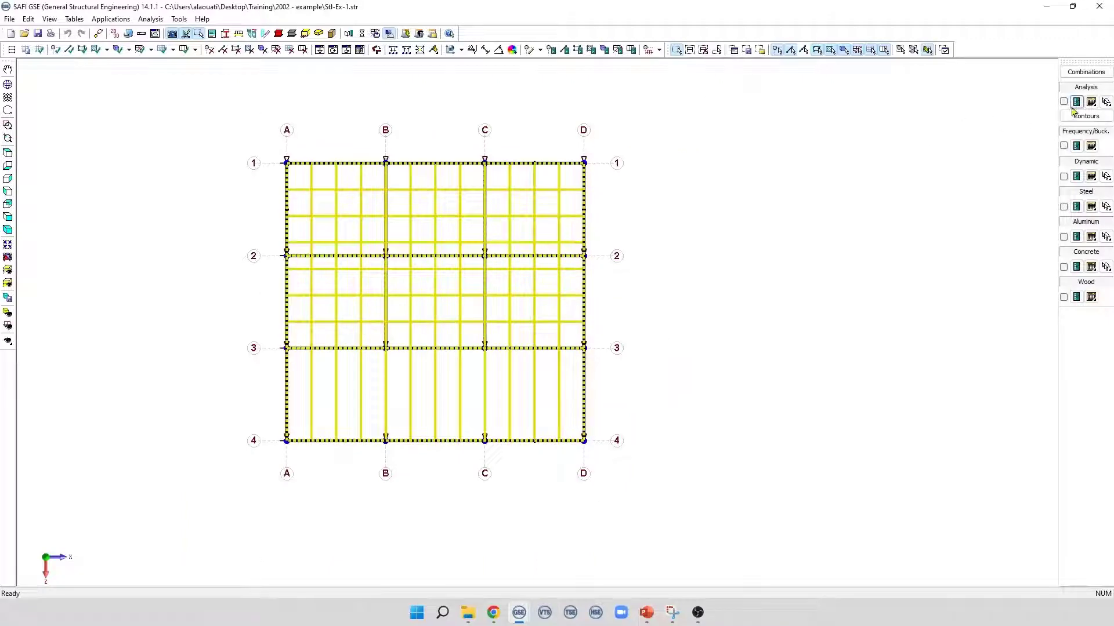
Display analysis results and apply the Results > Analysis displacement scale.
click(1063, 101)
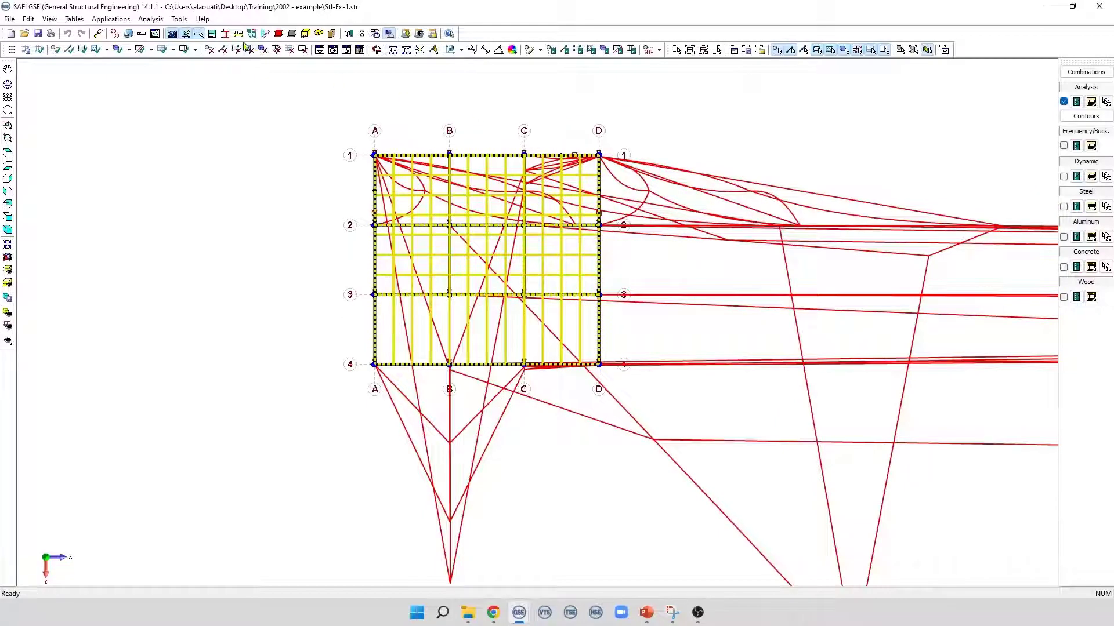
click(155, 34)
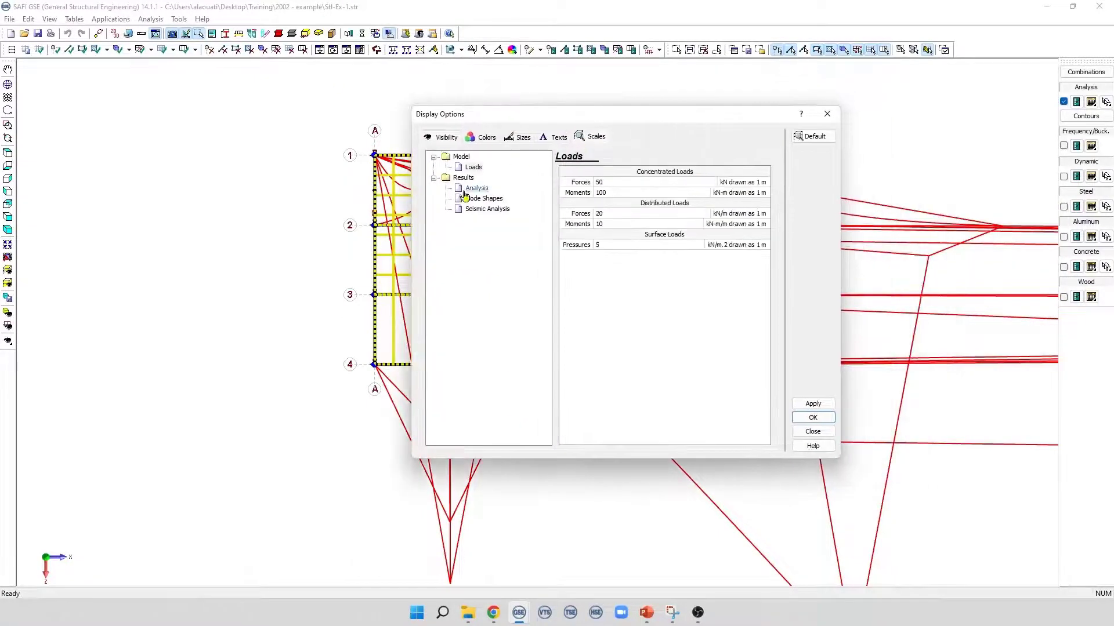
click(475, 187)
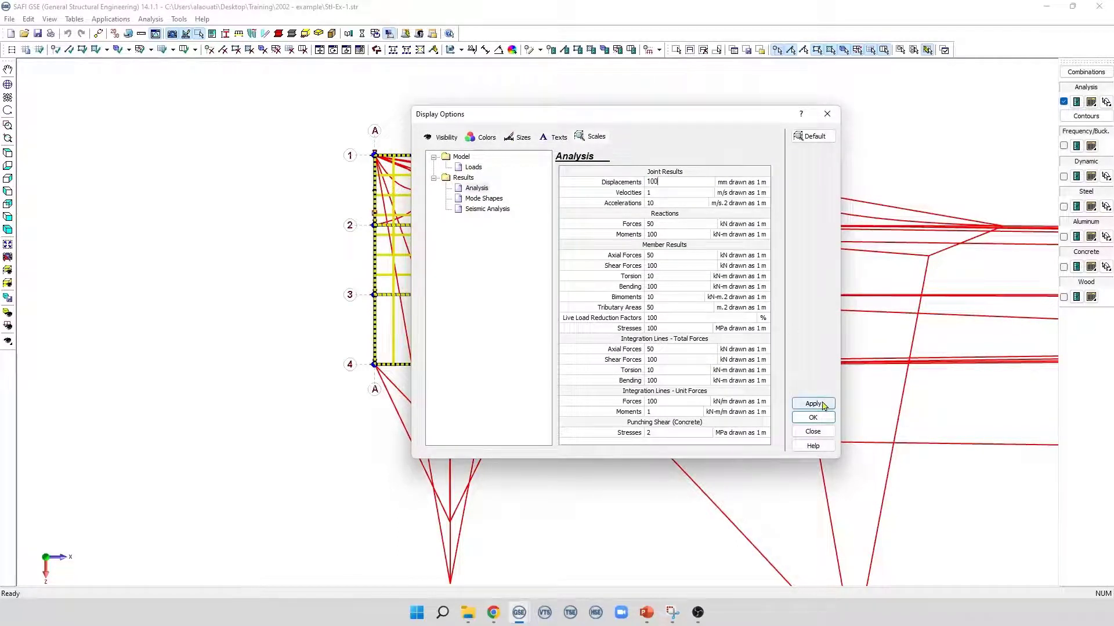
click(812, 431)
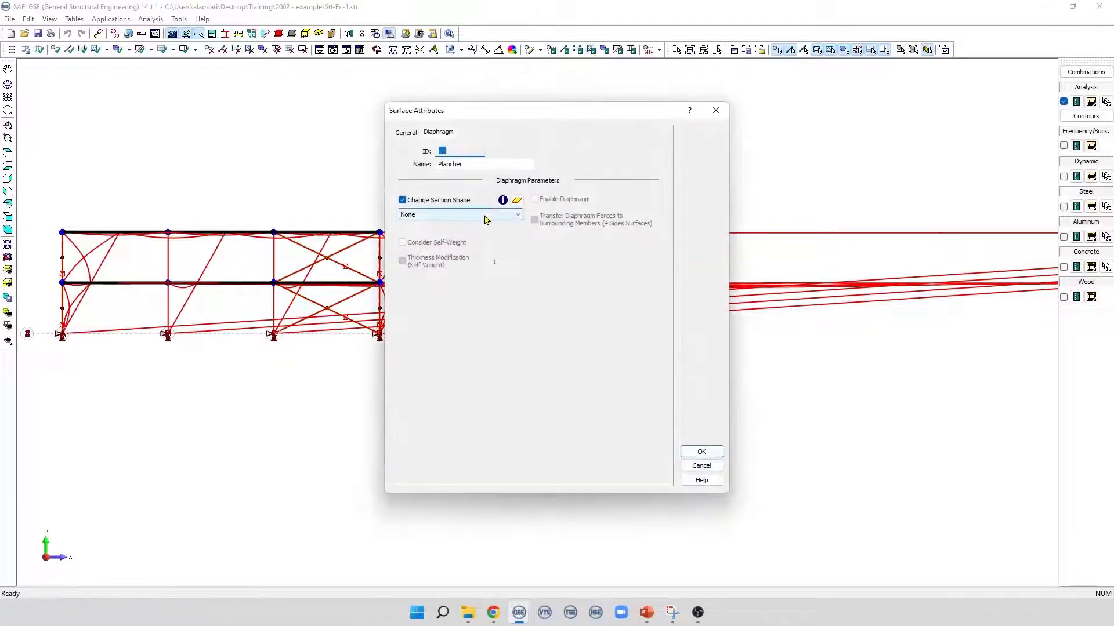
Set the surface back to section 1 - Diaphragm - [350W] with diaphragm enabled.
click(460, 214)
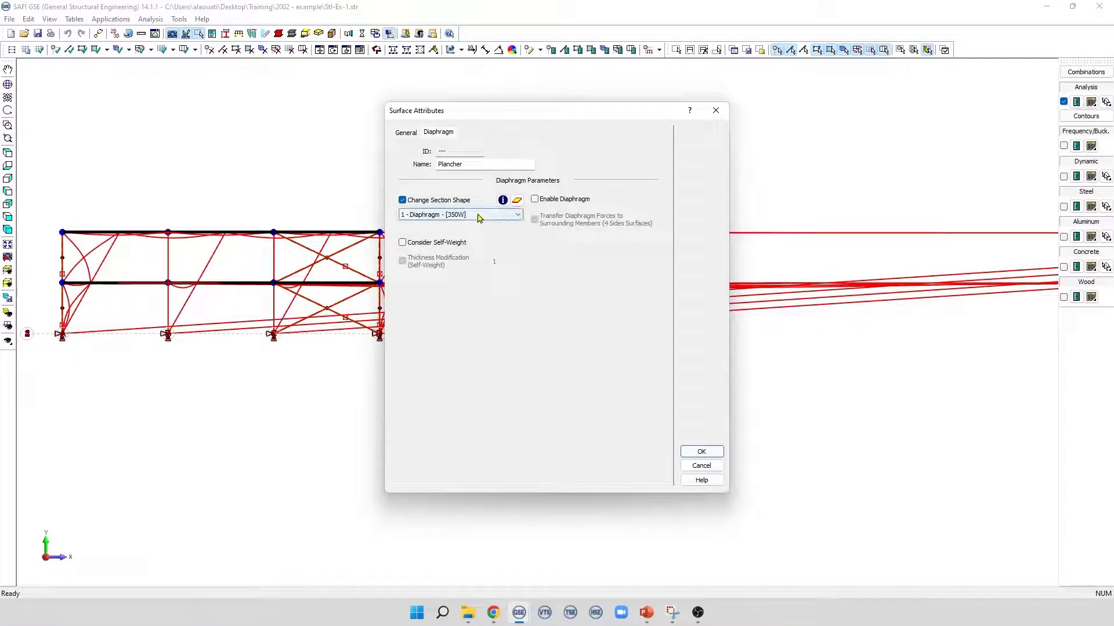
click(534, 199)
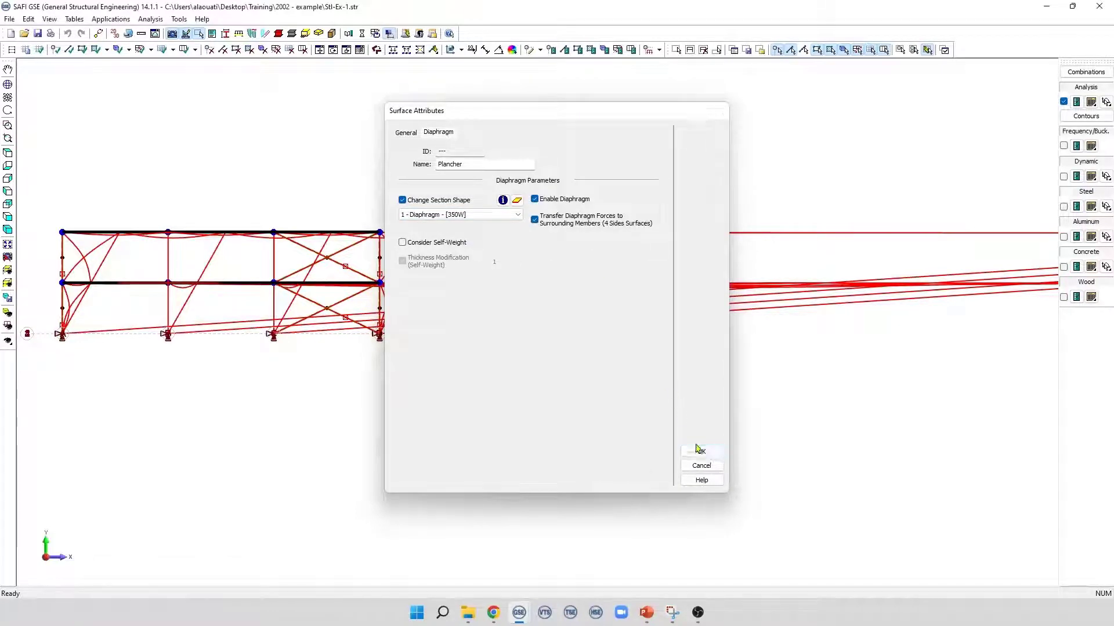
click(699, 450)
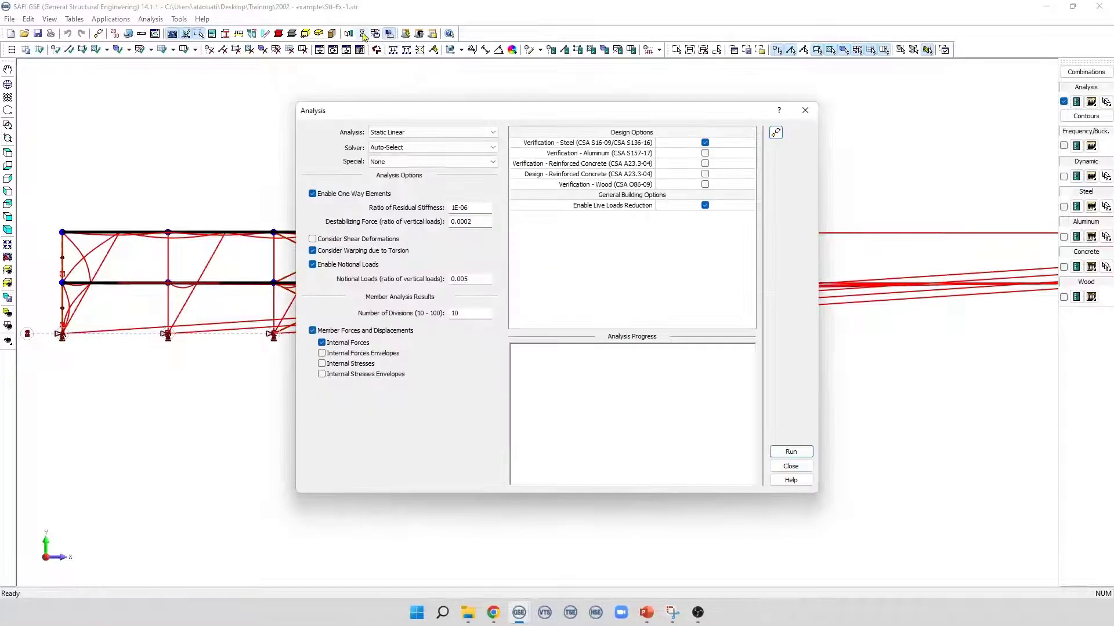
Rerun the linear static analysis with the restored diaphragm and close the window.
click(789, 451)
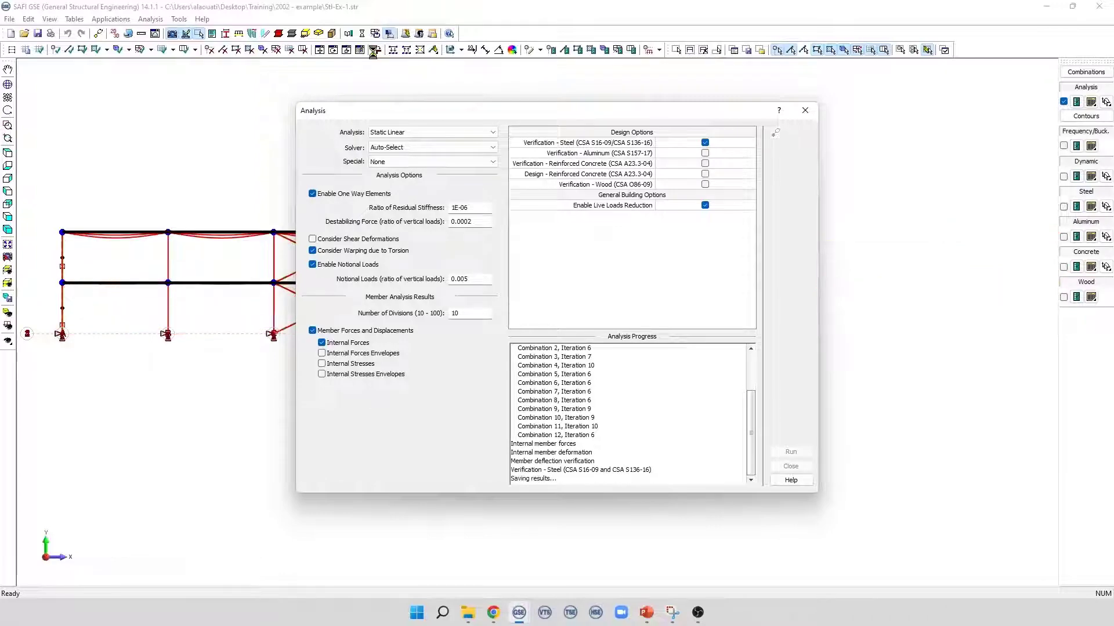
click(789, 466)
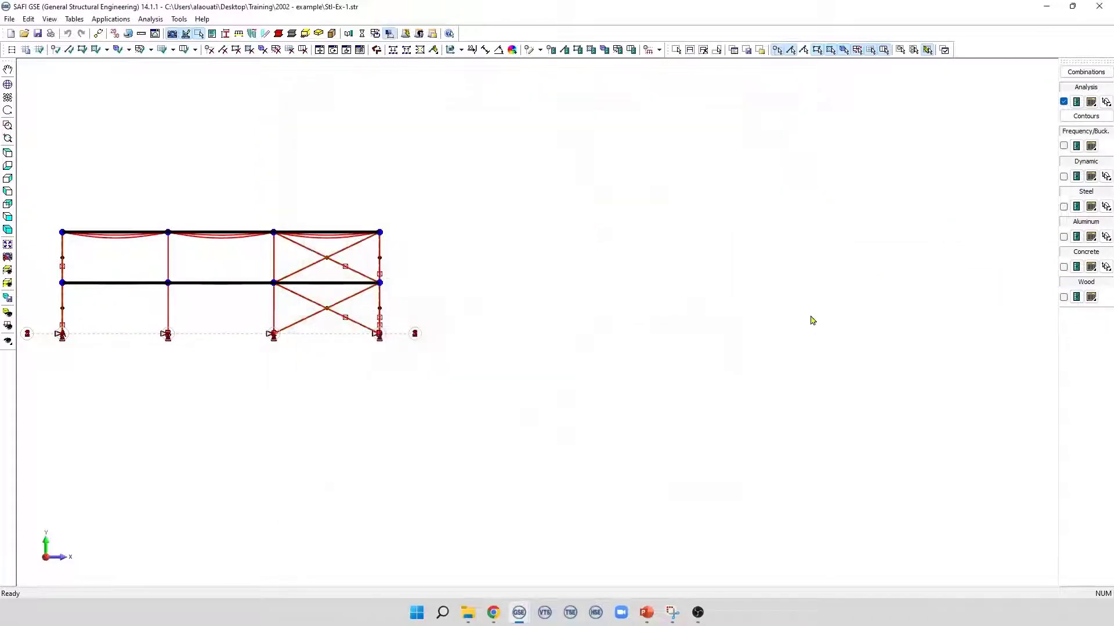